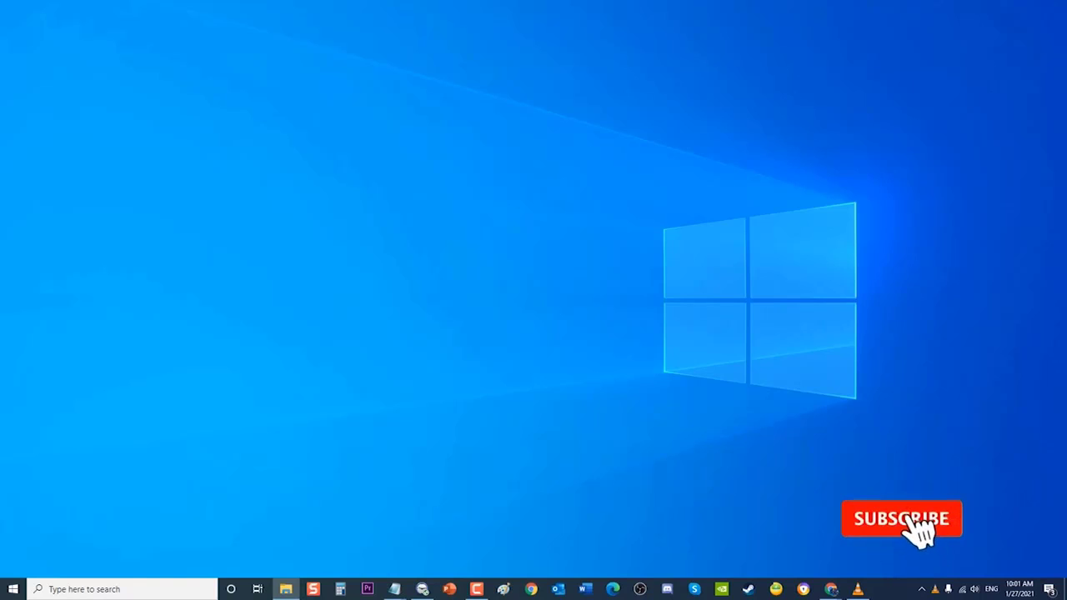
# - Open Windows Settings from the Start menu and go to the Privacy section
pyautogui.click(902, 519)
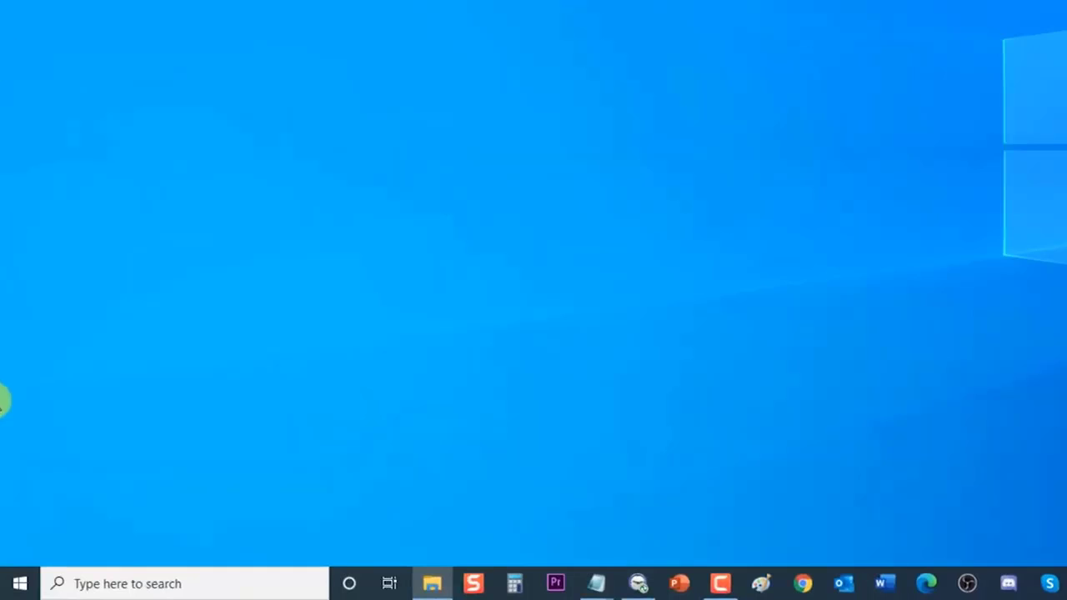
pyautogui.click(19, 582)
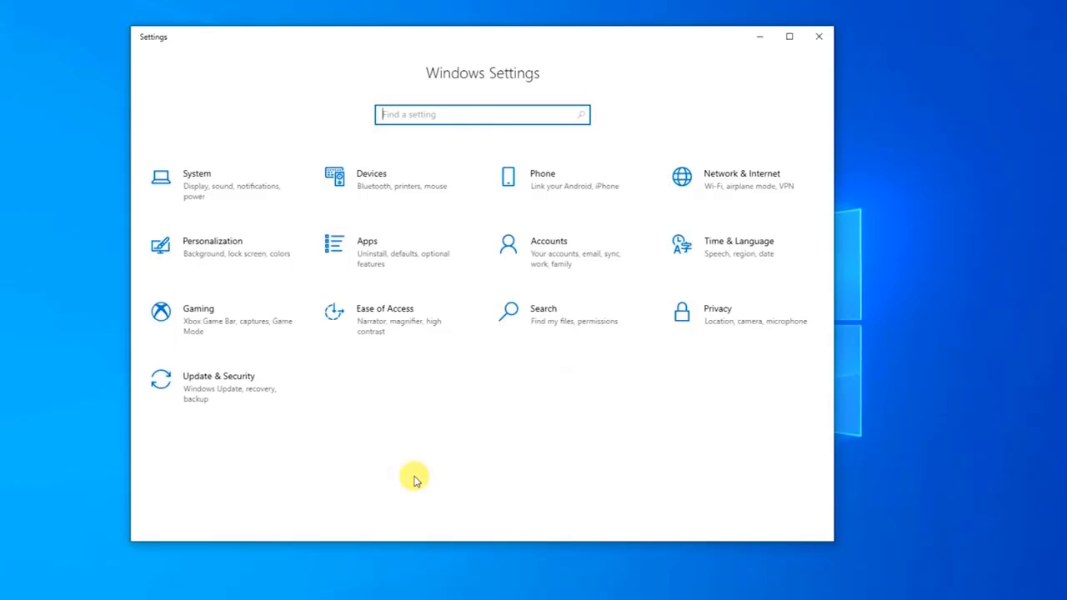
pyautogui.click(717, 315)
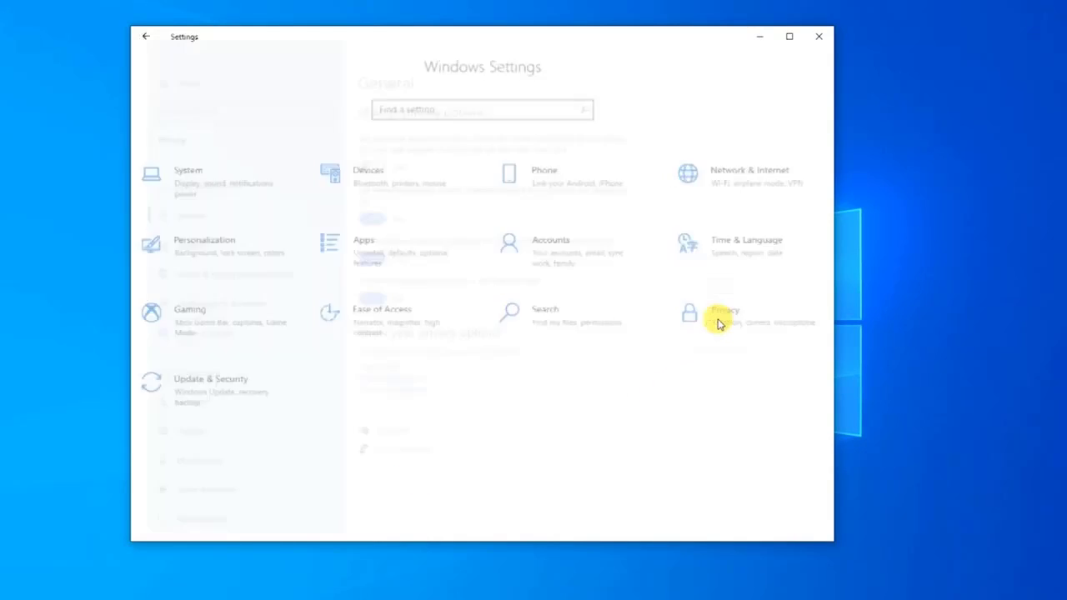
pyautogui.click(724, 315)
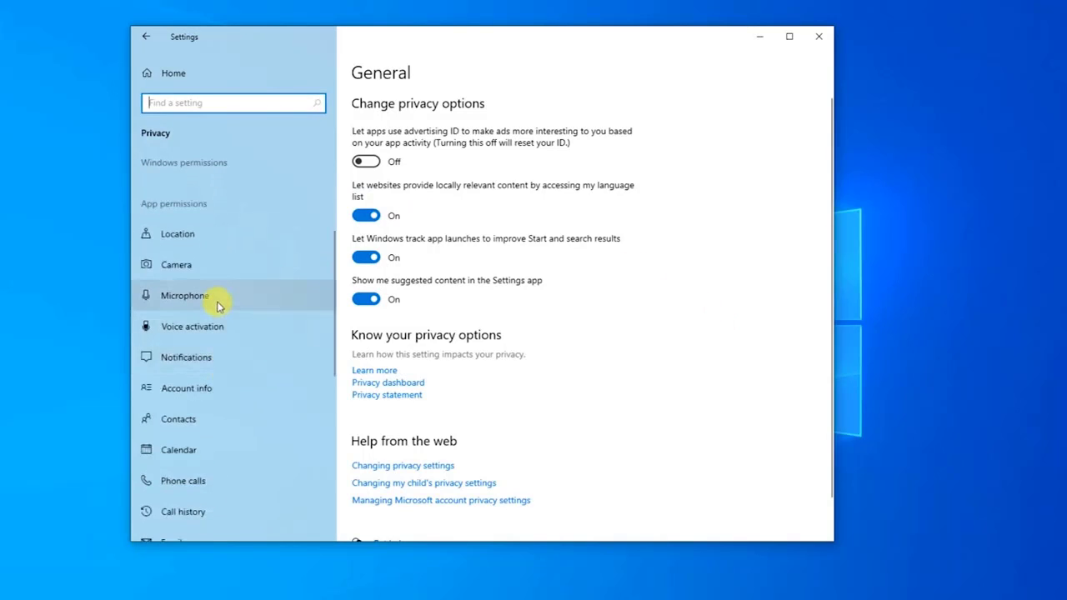
# - On the Microphone privacy page, toggle device microphone access off and back on
pyautogui.click(184, 295)
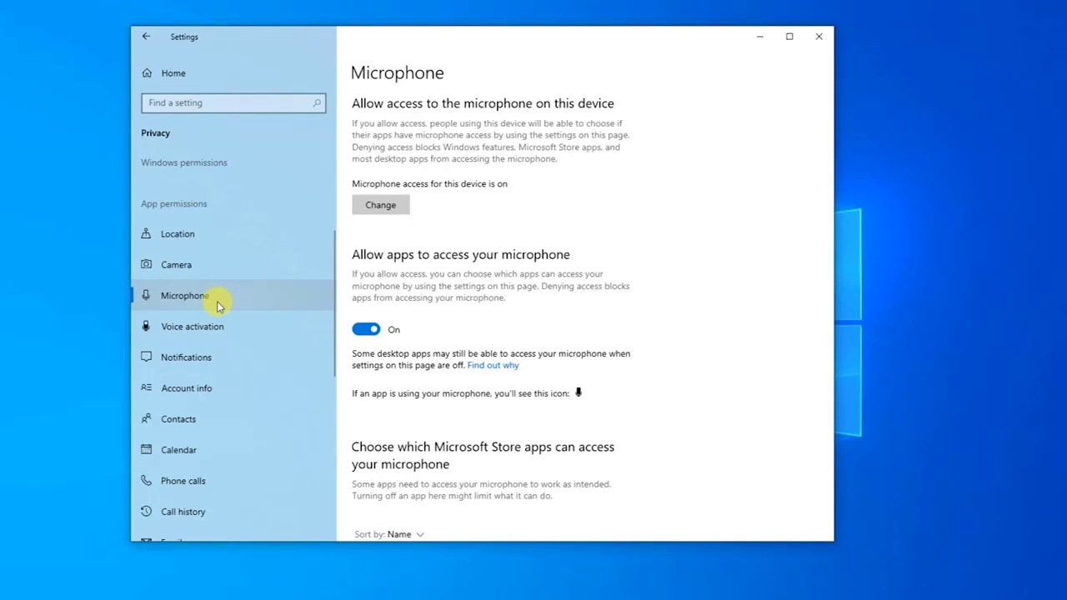
pyautogui.moveTo(399, 240)
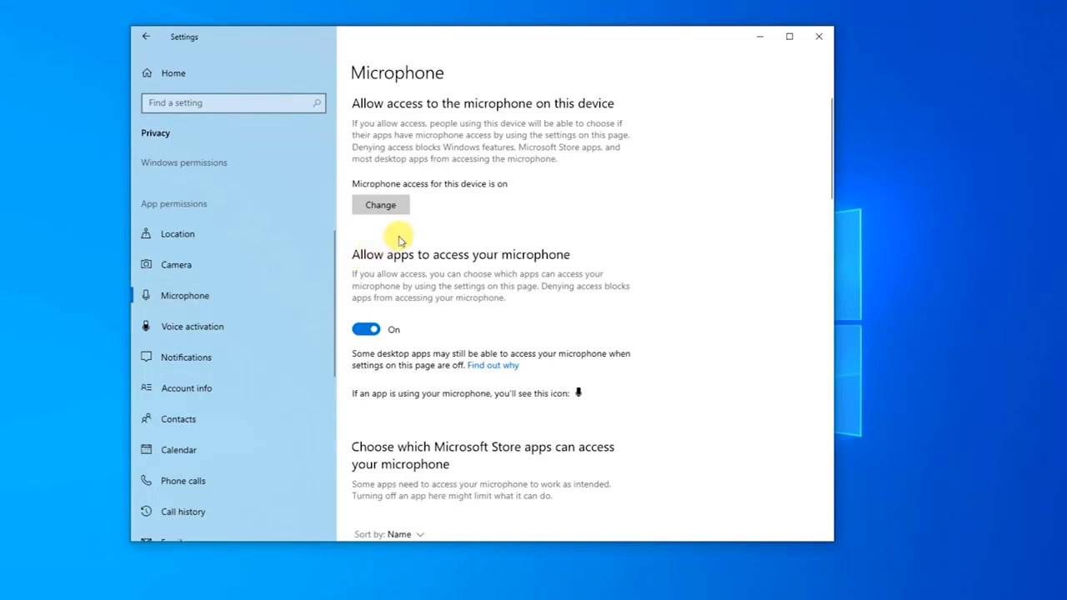
pyautogui.moveTo(432, 216)
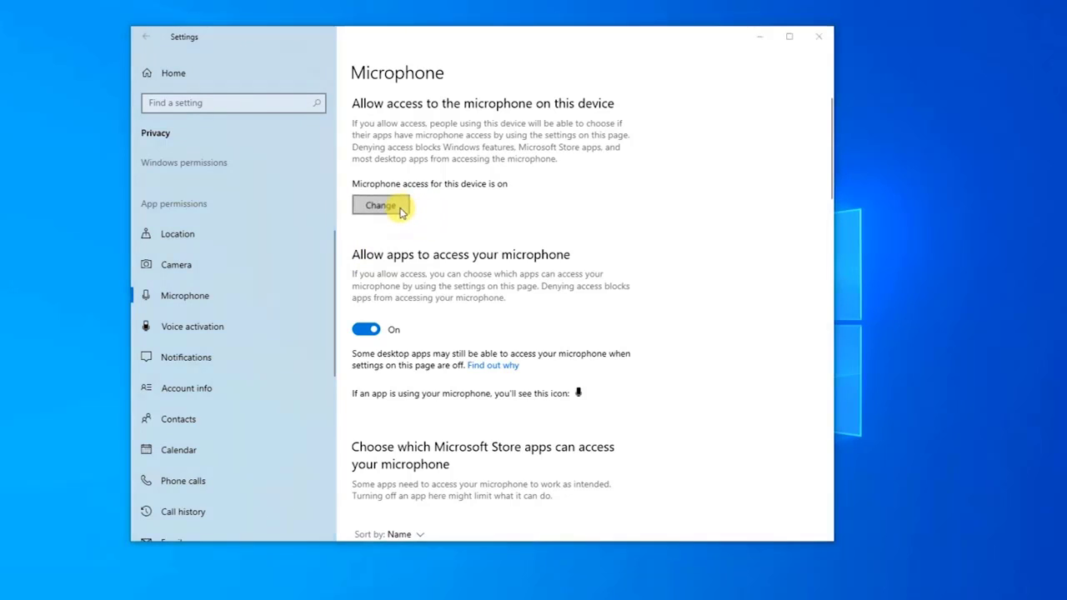
pyautogui.click(381, 205)
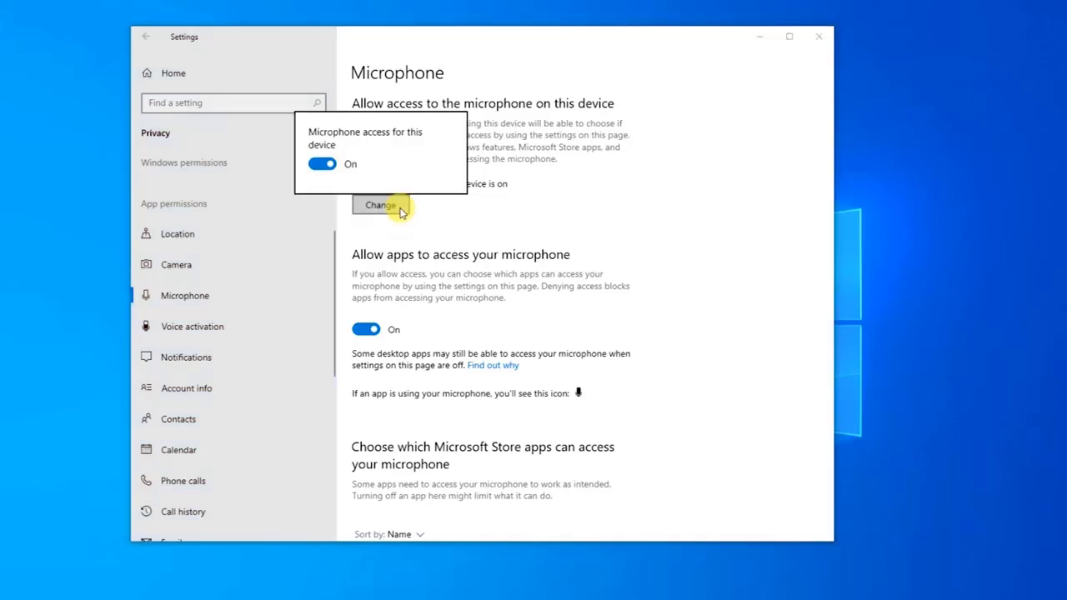
pyautogui.click(321, 164)
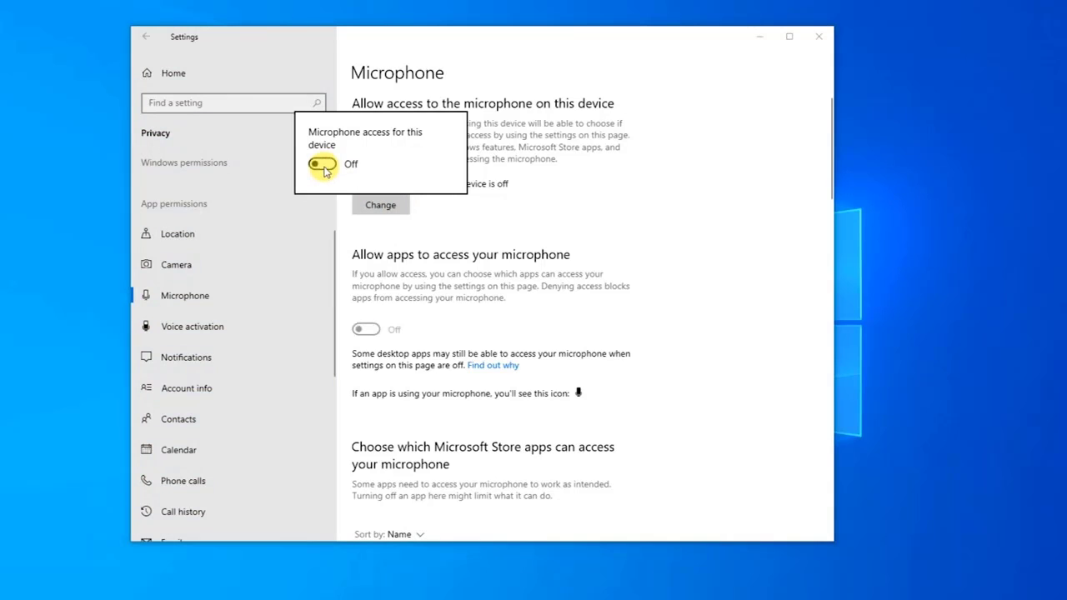
pyautogui.click(323, 164)
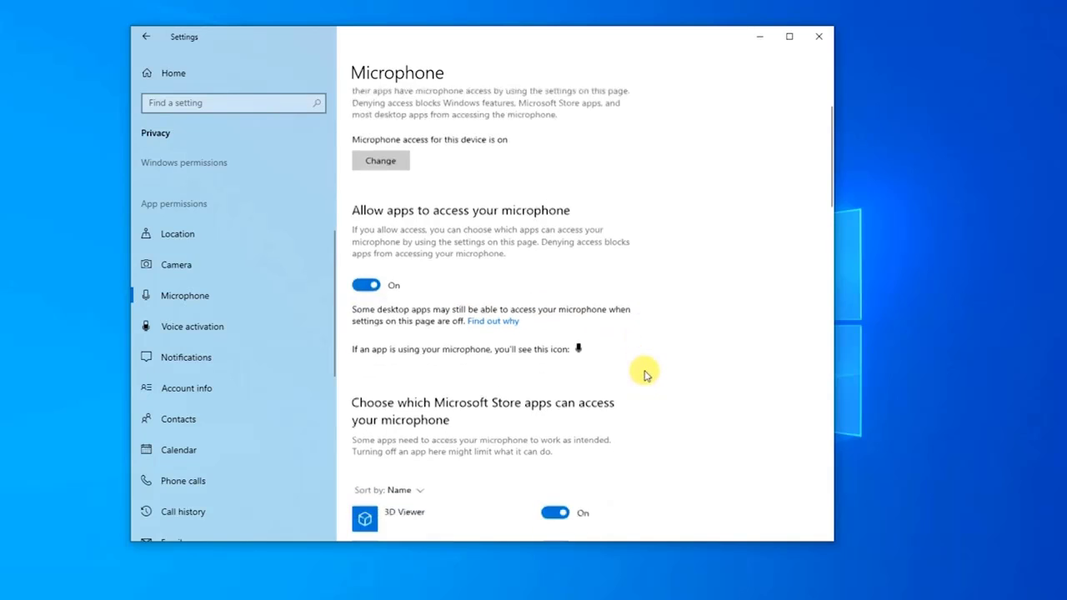
# - Review the per-app microphone permissions list, then close Windows Settings
pyautogui.scroll(-3)
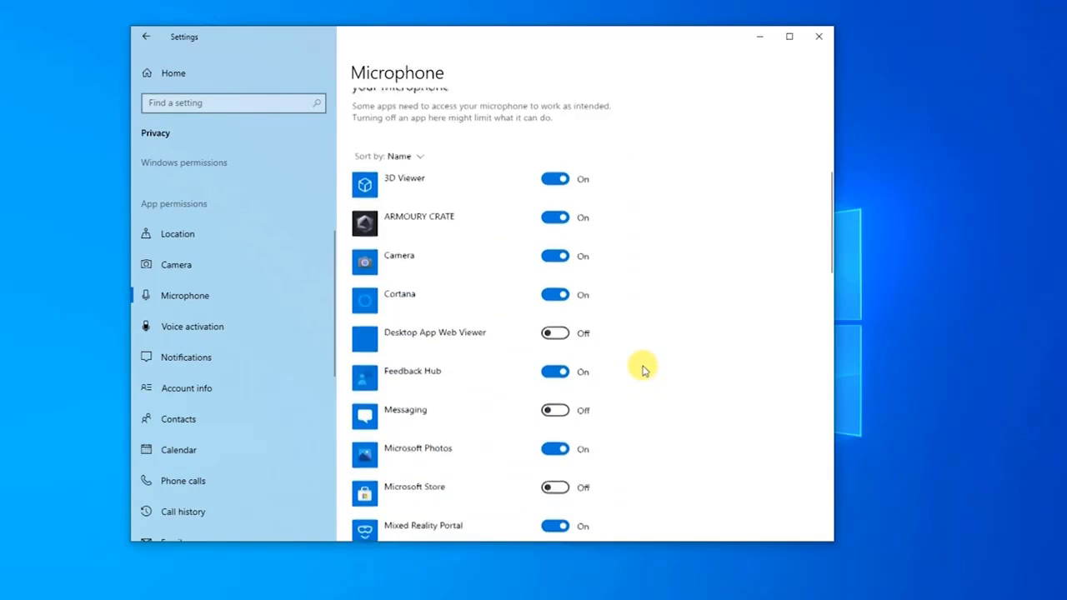
pyautogui.scroll(-3)
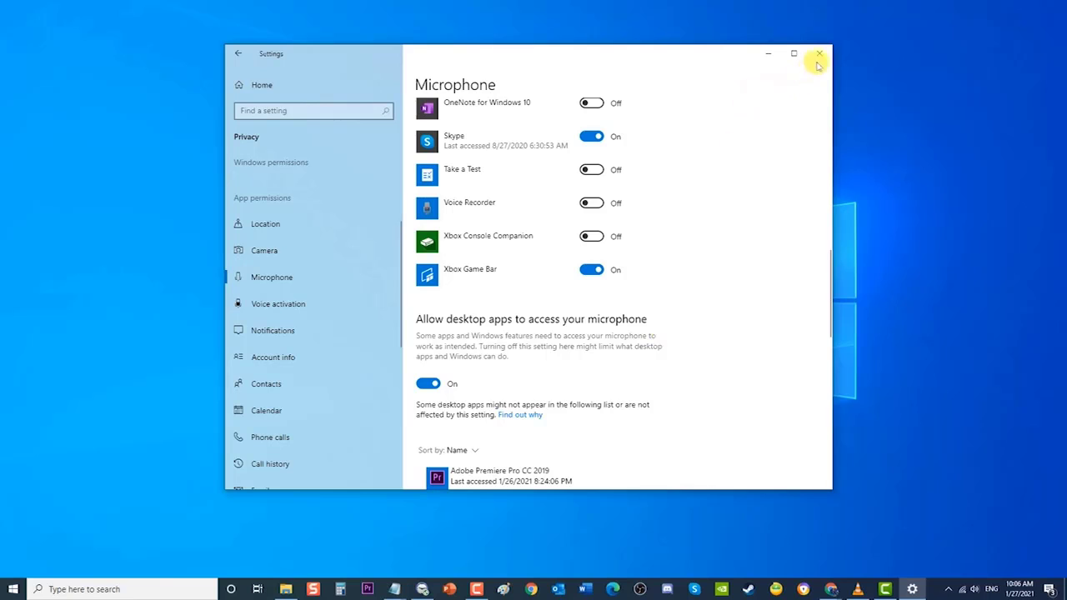
pyautogui.click(819, 53)
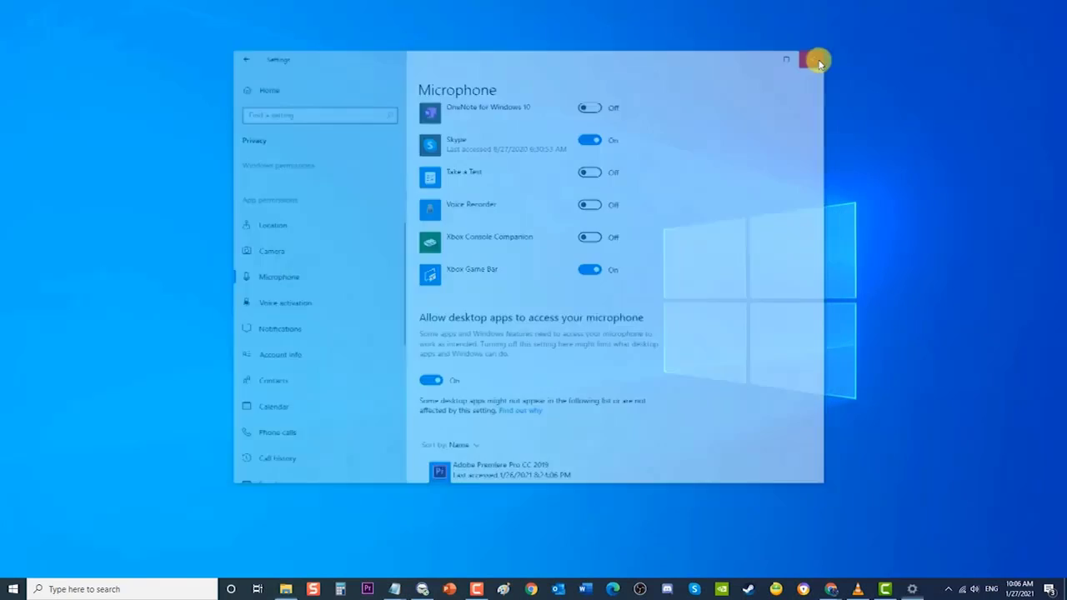
pyautogui.click(817, 60)
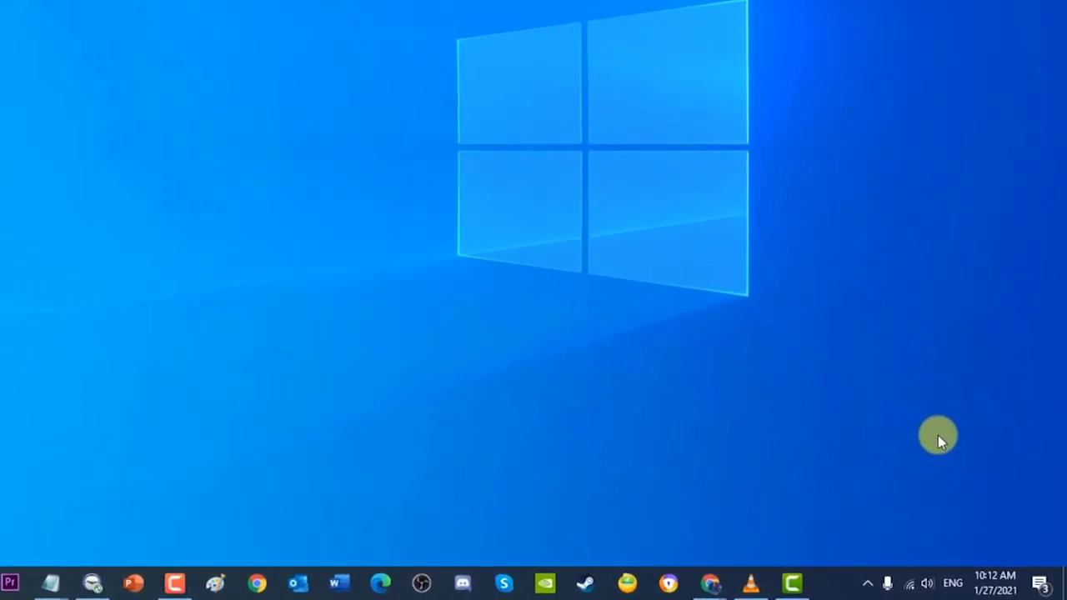
# - Open the speaker tray icon's sound options to reach the Recording devices list
pyautogui.rightClick(927, 583)
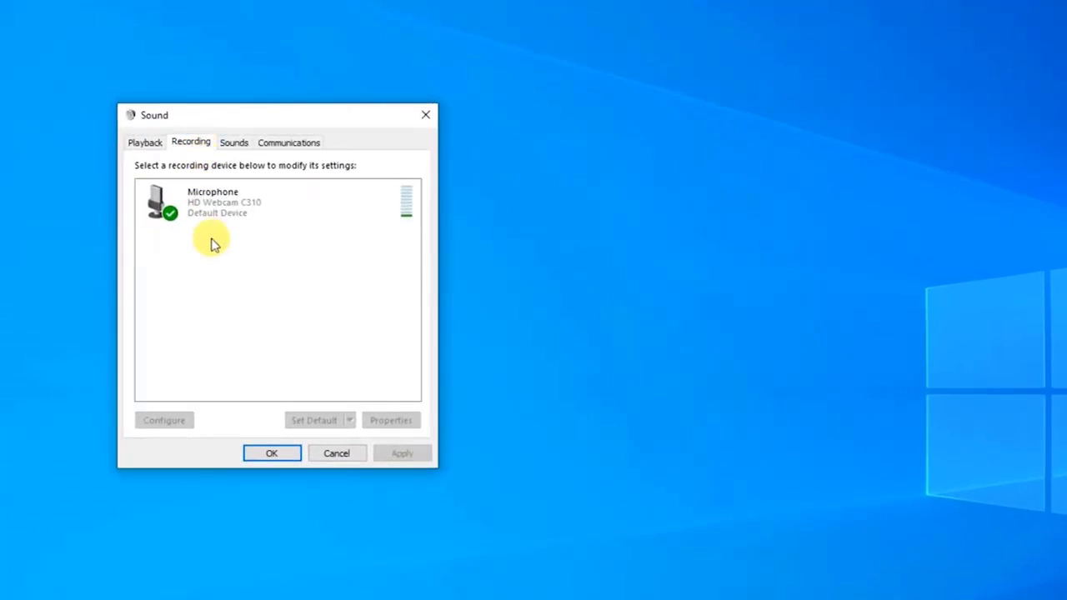
pyautogui.moveTo(231, 259)
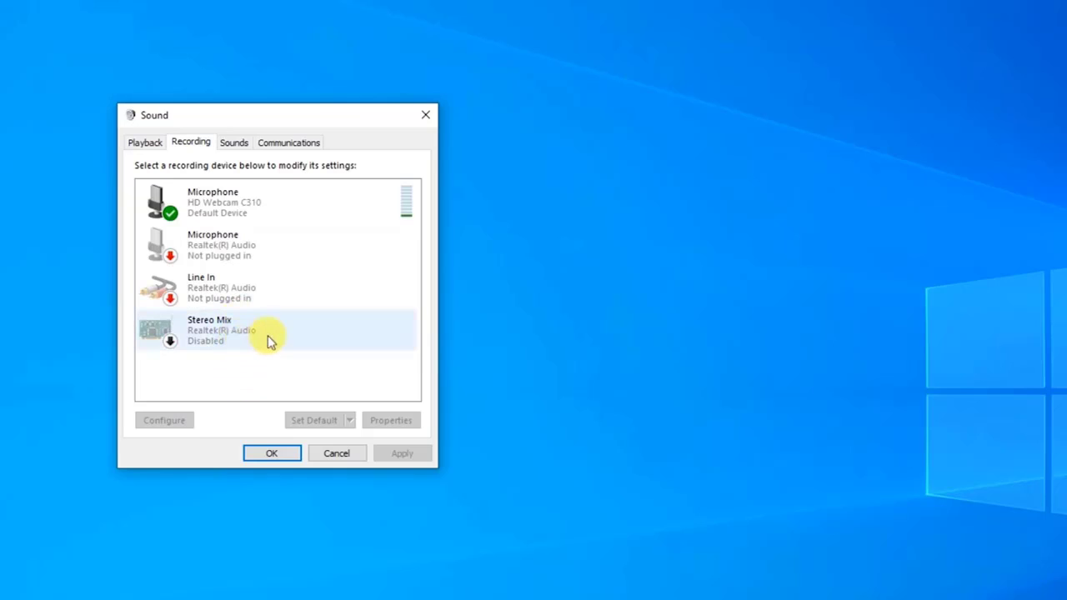
# - Enable the Stereo Mix recording device so it shows Ready, then close Sound
pyautogui.click(267, 330)
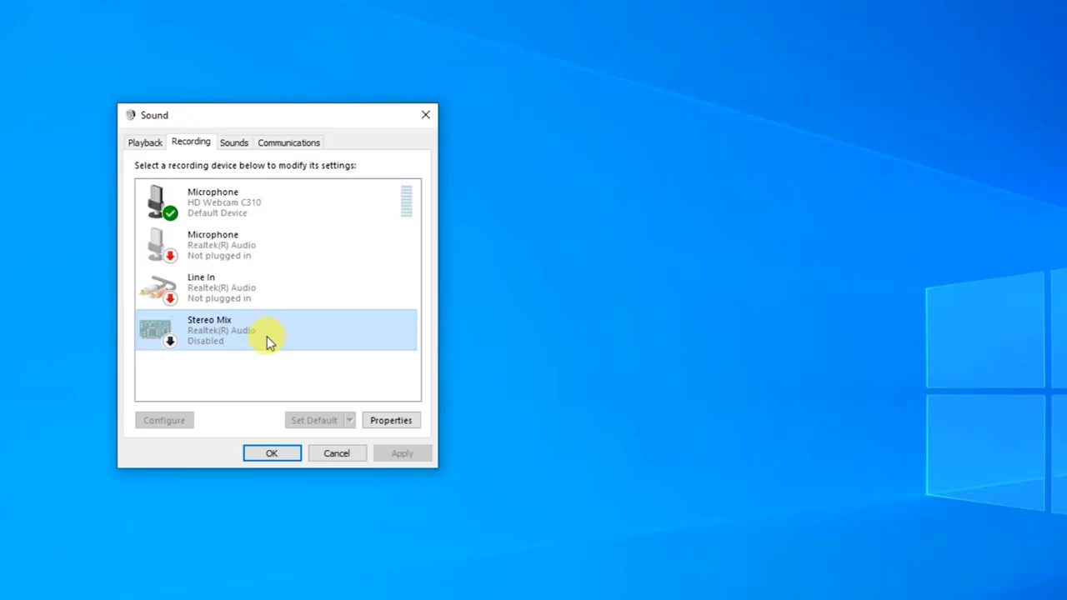
pyautogui.moveTo(269, 345)
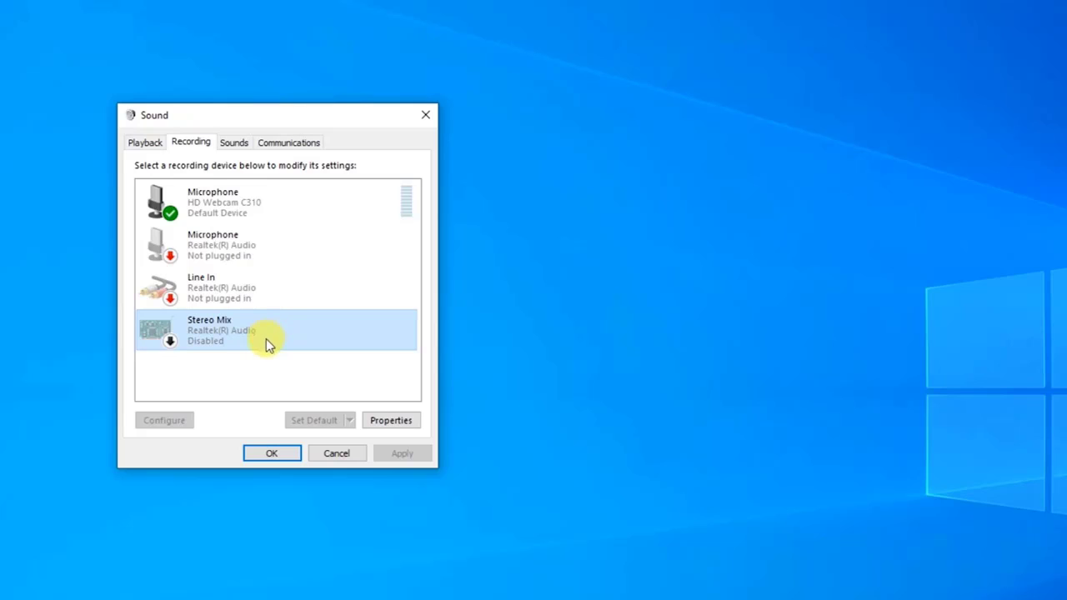
pyautogui.rightClick(267, 330)
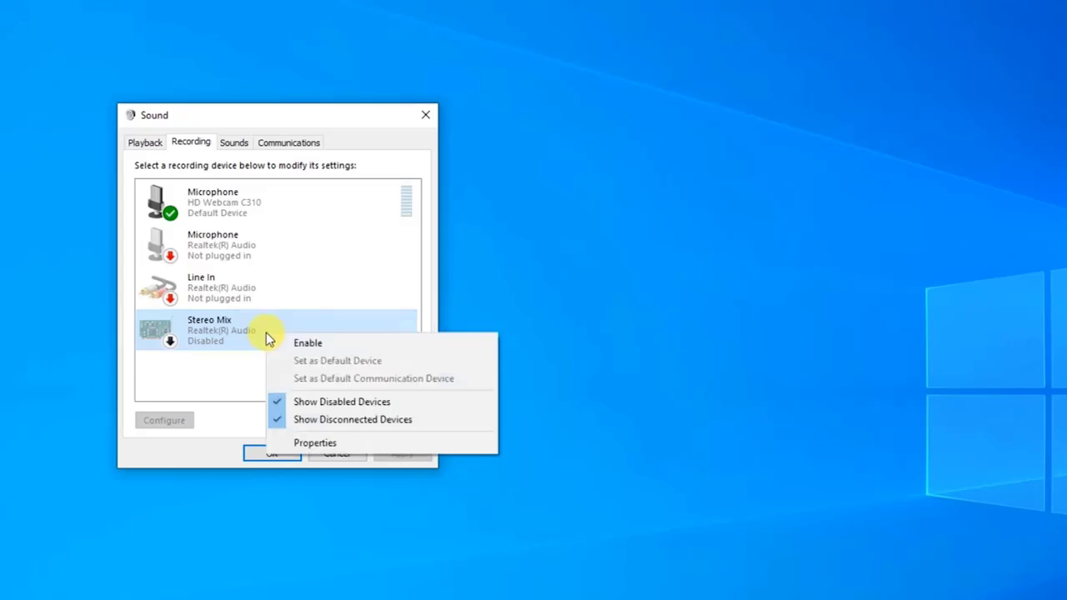
pyautogui.click(308, 343)
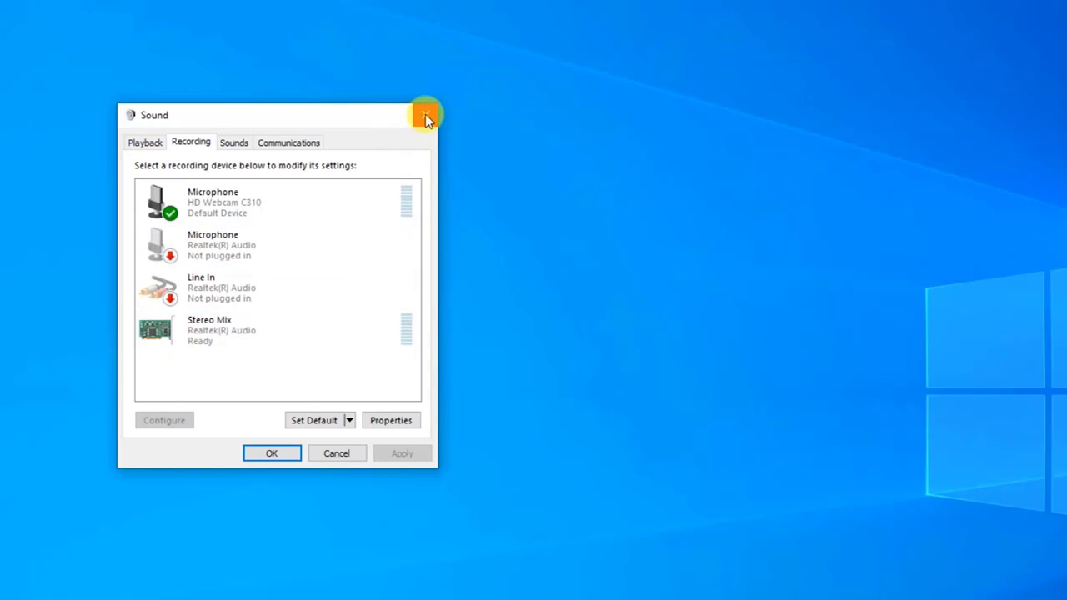
pyautogui.click(426, 114)
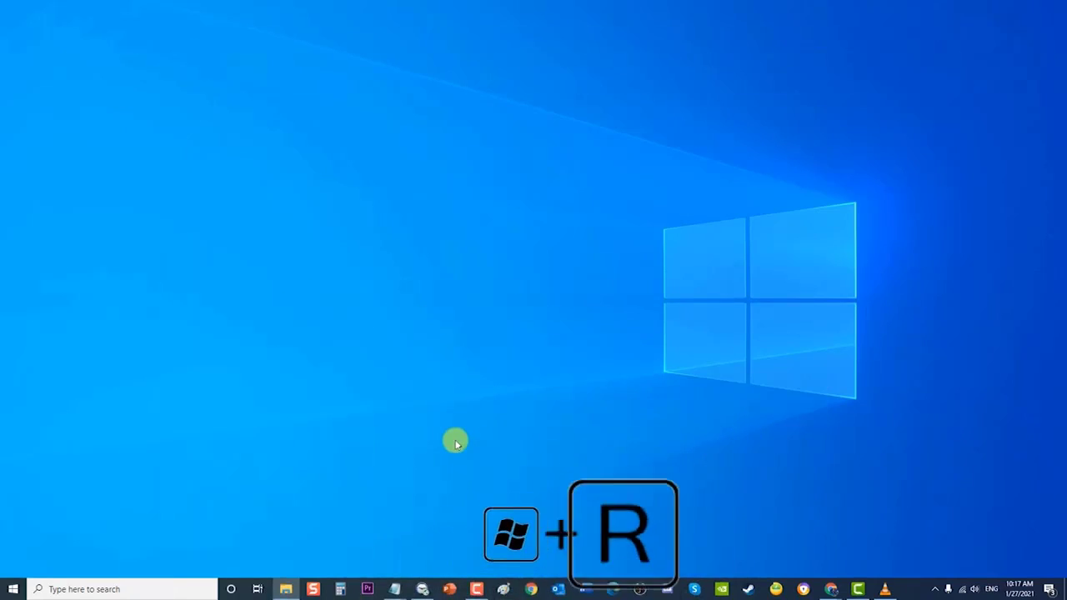
# - Run devmgmt.msc from the Win+R Run box to open Device Manager
pyautogui.press('Win+r')
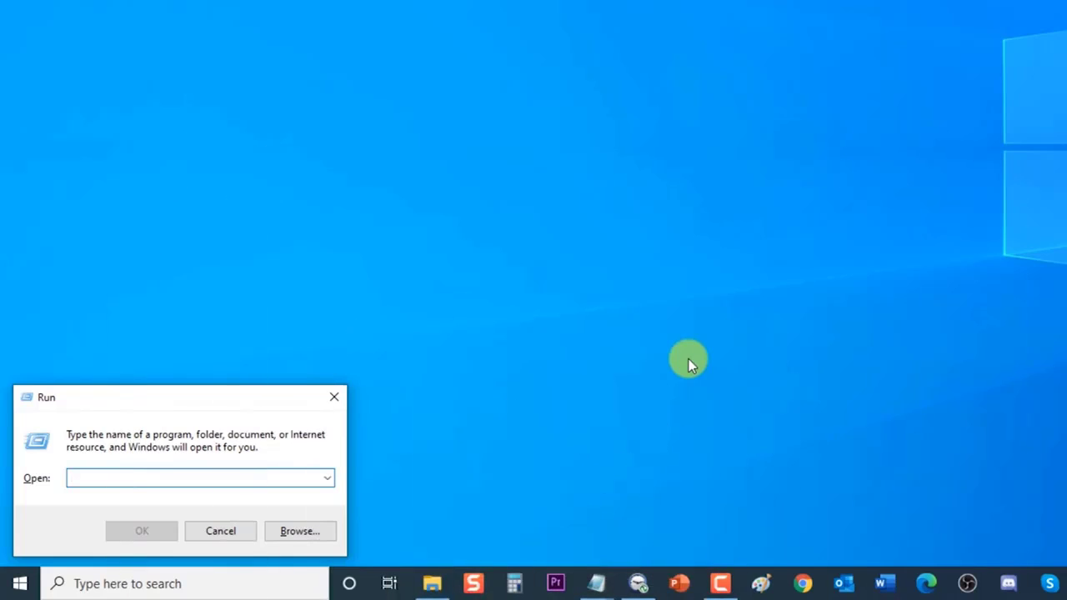
pyautogui.write('devmgmt.msc')
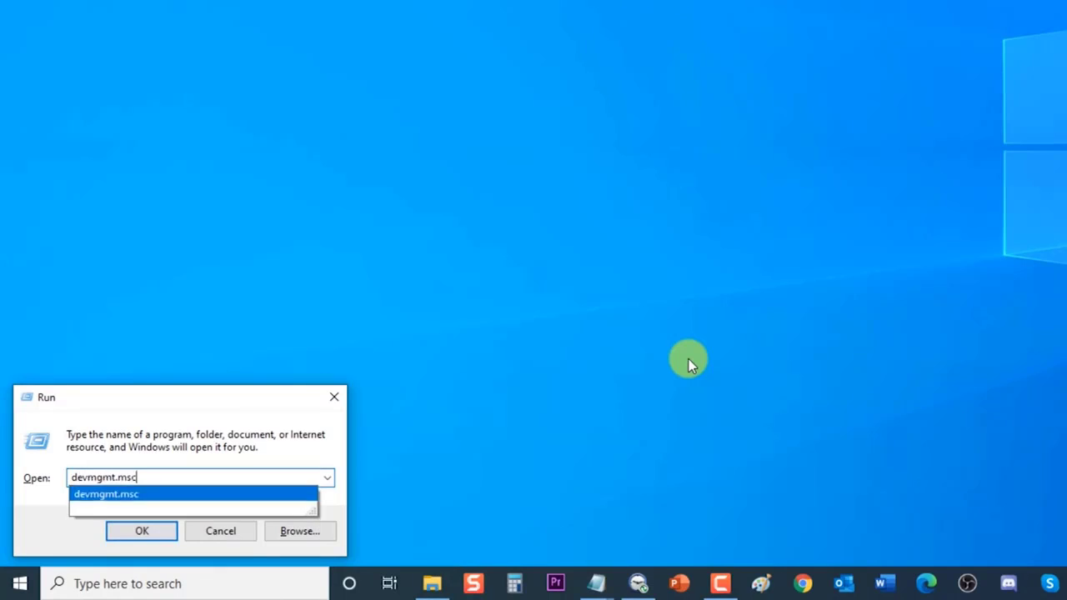
pyautogui.click(142, 531)
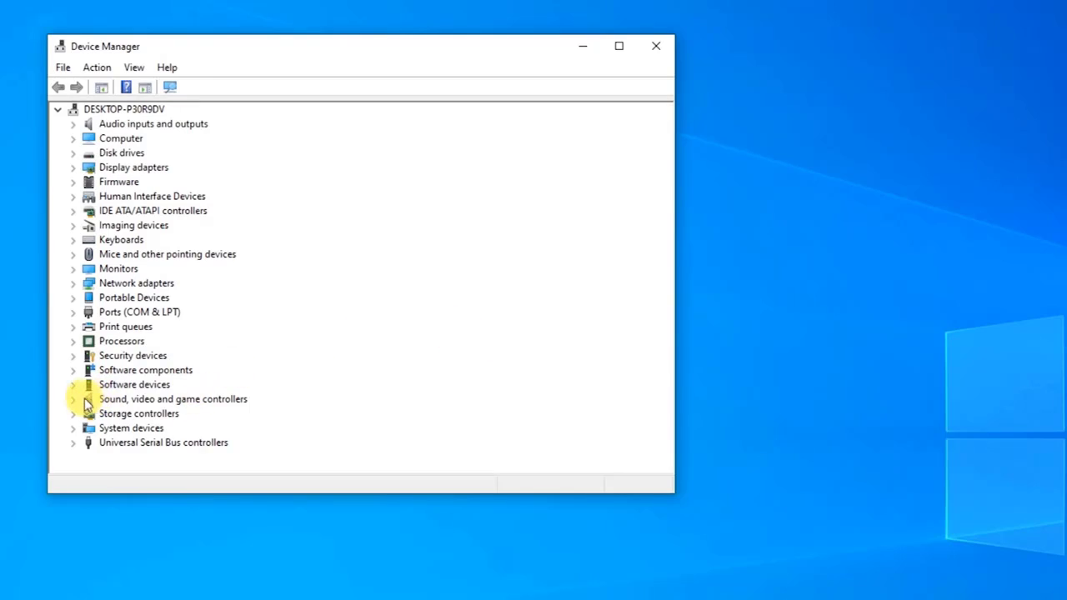
# - Expand Sound, video and game controllers and start Update driver for Realtek(R) Audio
pyautogui.click(73, 399)
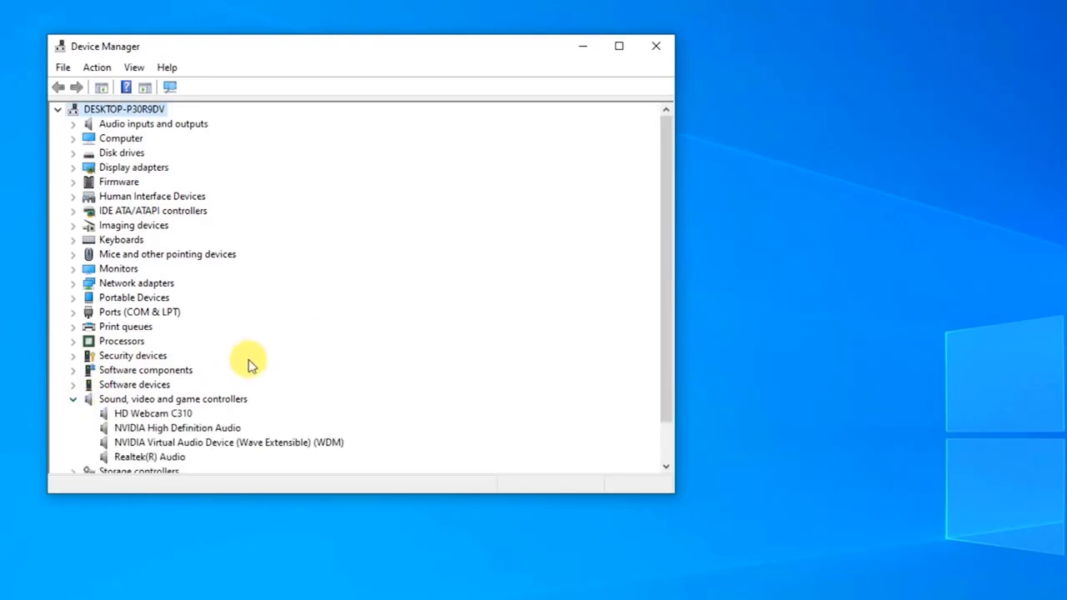
pyautogui.scroll(-3)
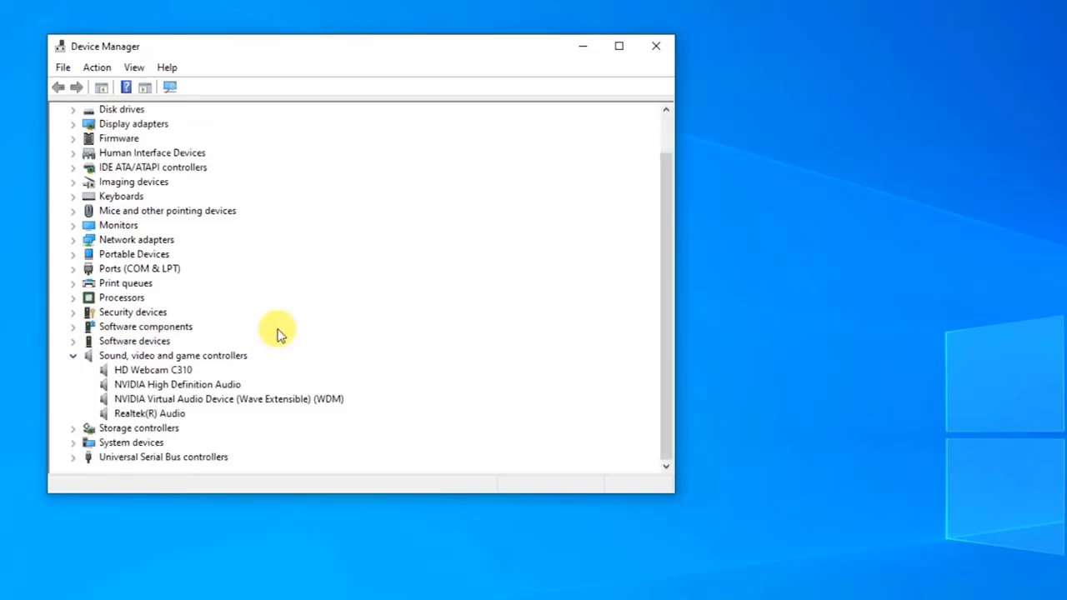
pyautogui.moveTo(240, 338)
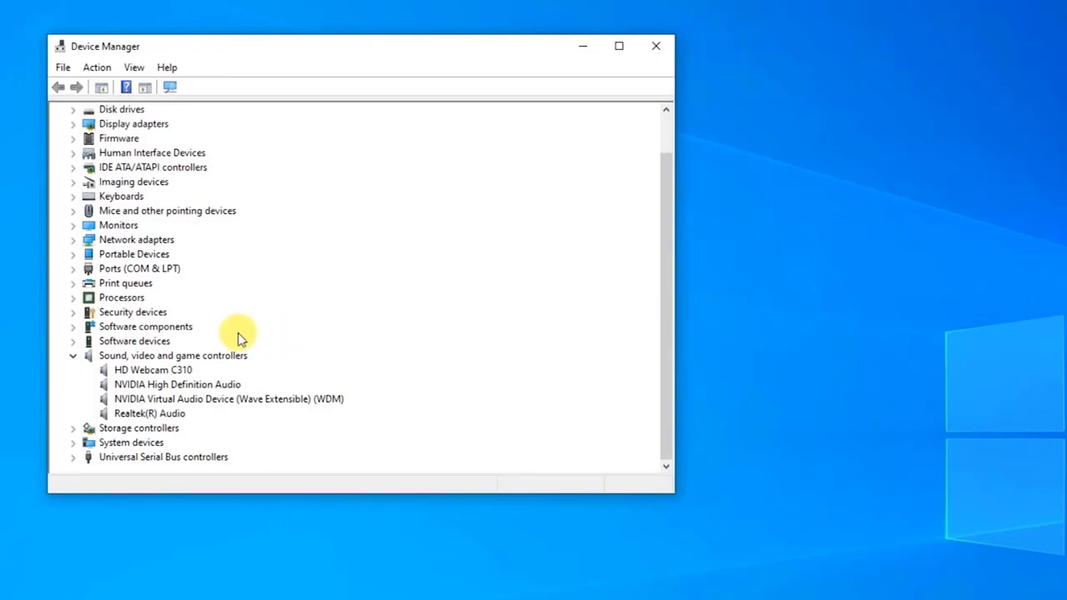
pyautogui.rightClick(150, 414)
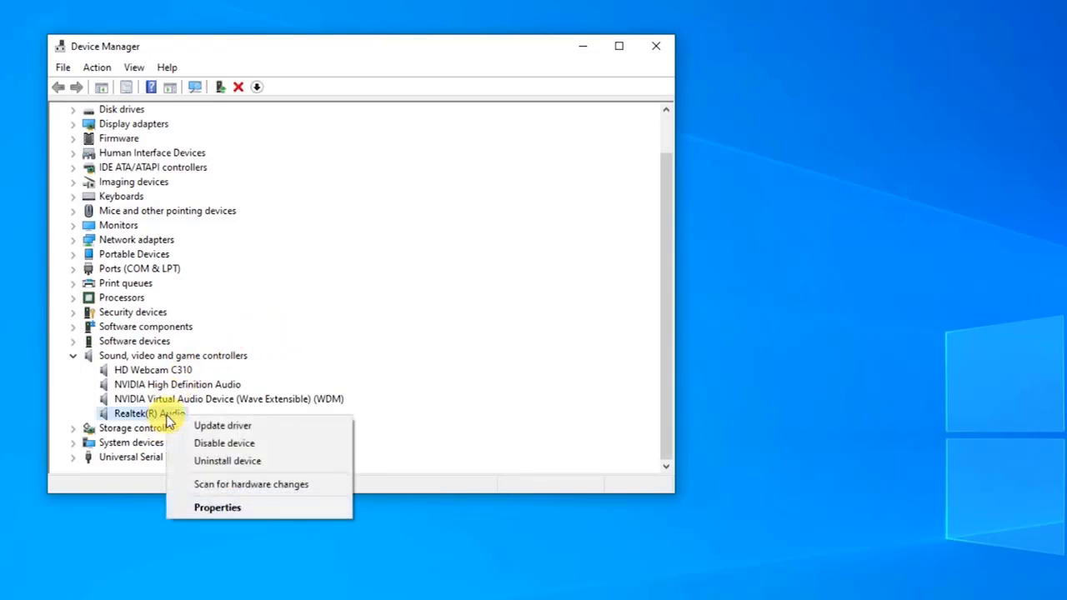
pyautogui.click(222, 425)
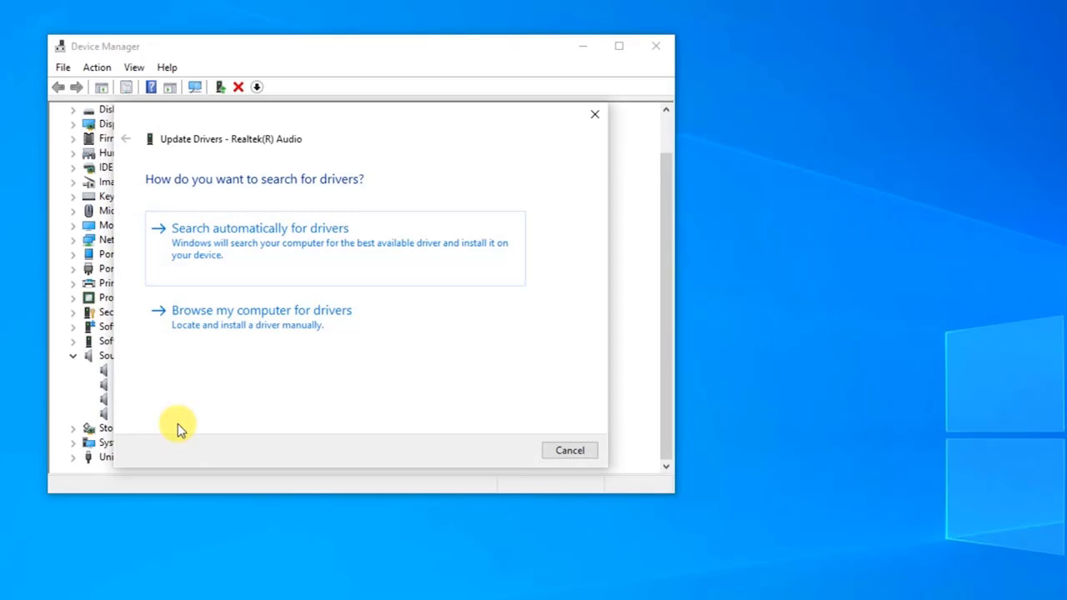
pyautogui.moveTo(246, 280)
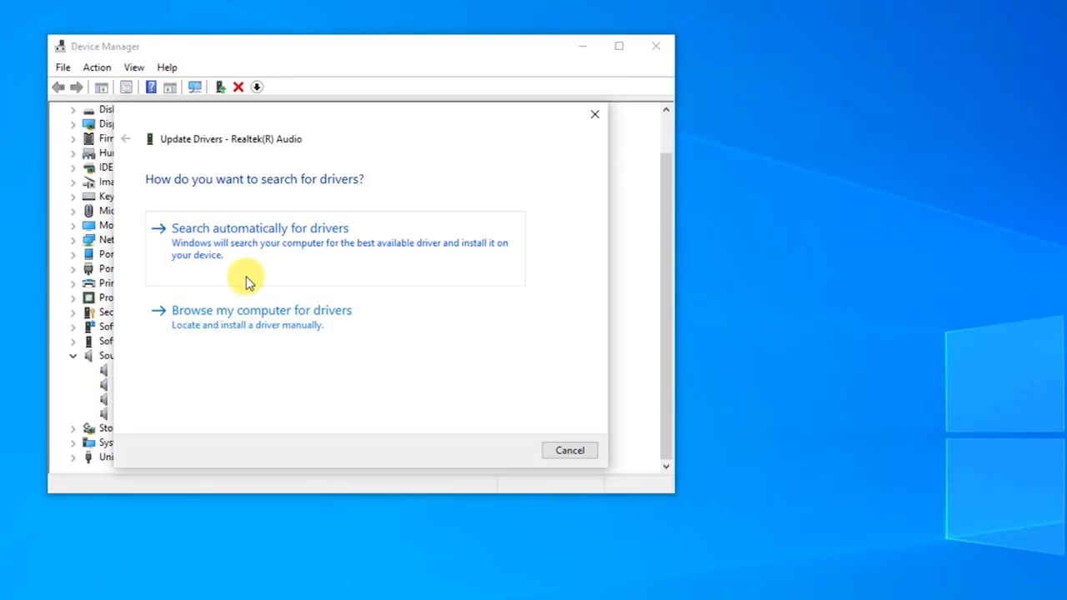
# - Search automatically for drivers, confirm the best Realtek driver is installed, and close
pyautogui.click(260, 227)
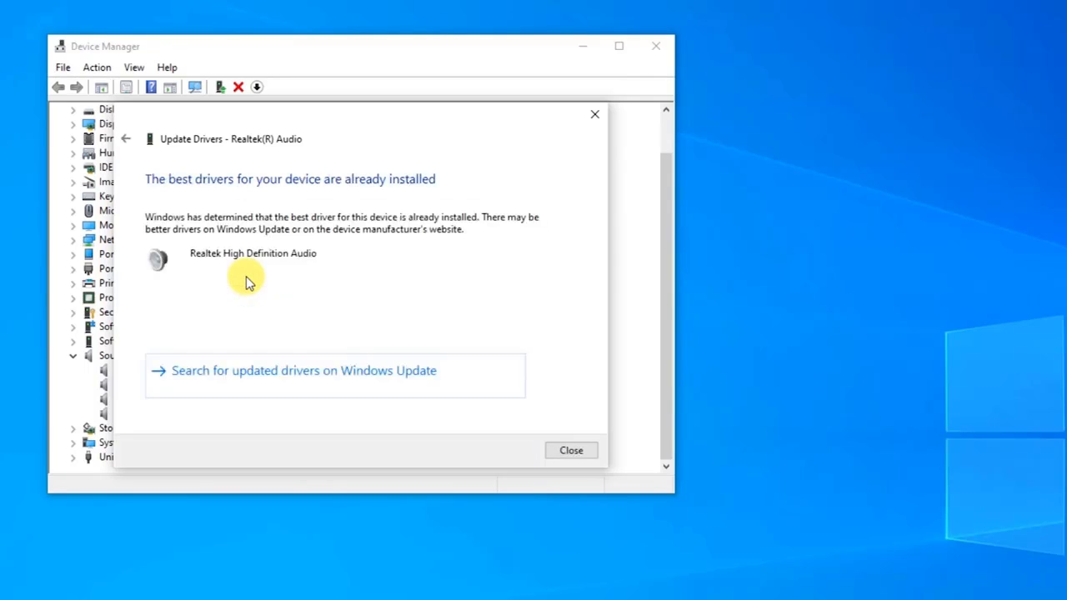
pyautogui.moveTo(242, 286)
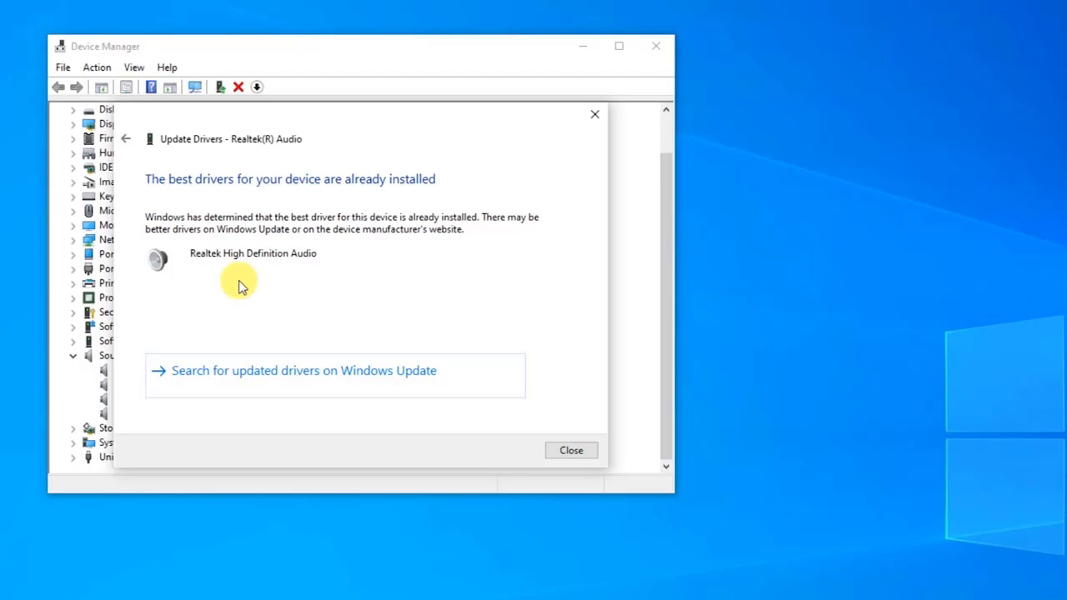
pyautogui.click(572, 450)
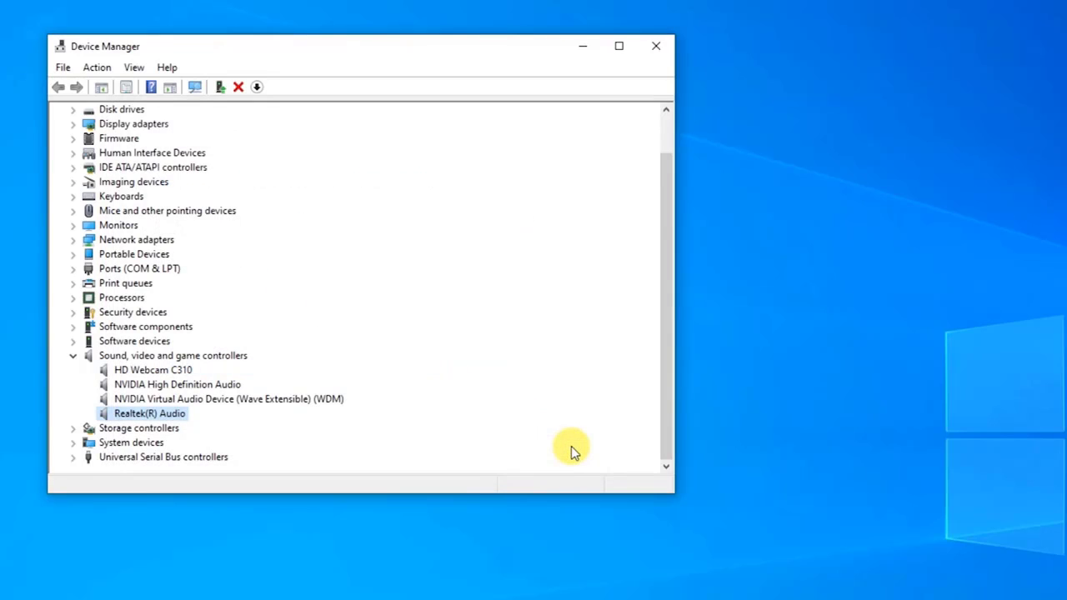
pyautogui.moveTo(559, 441)
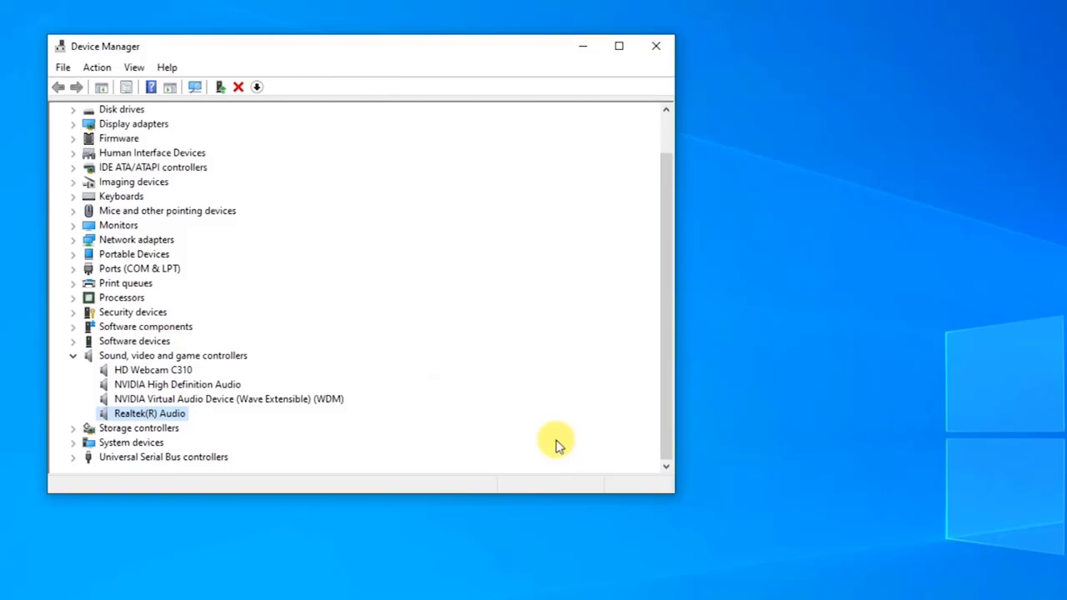
pyautogui.moveTo(656, 46)
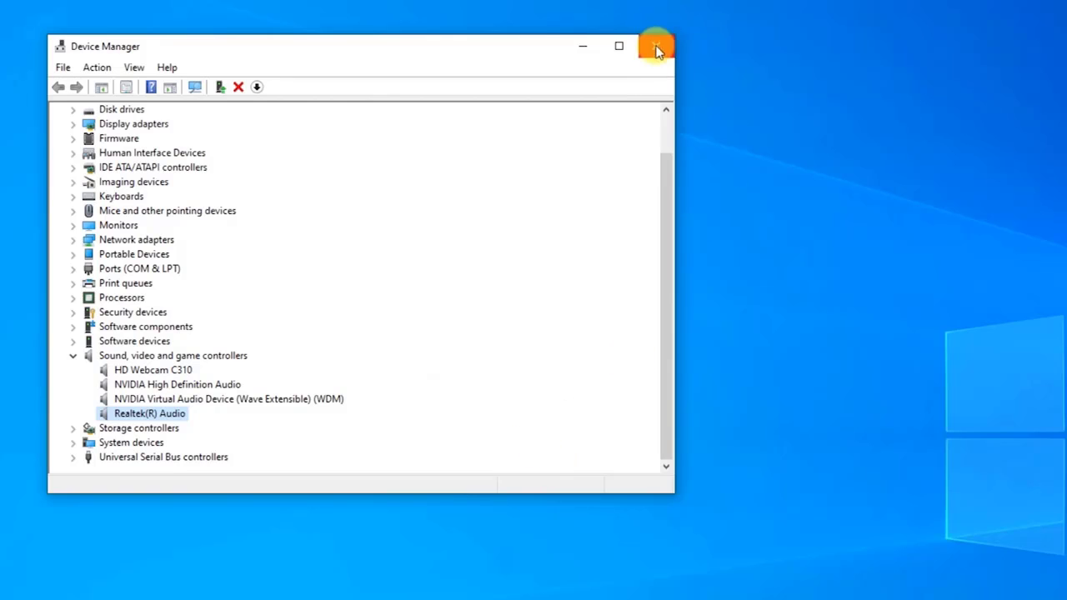
# - Close the Device Manager window
pyautogui.click(656, 46)
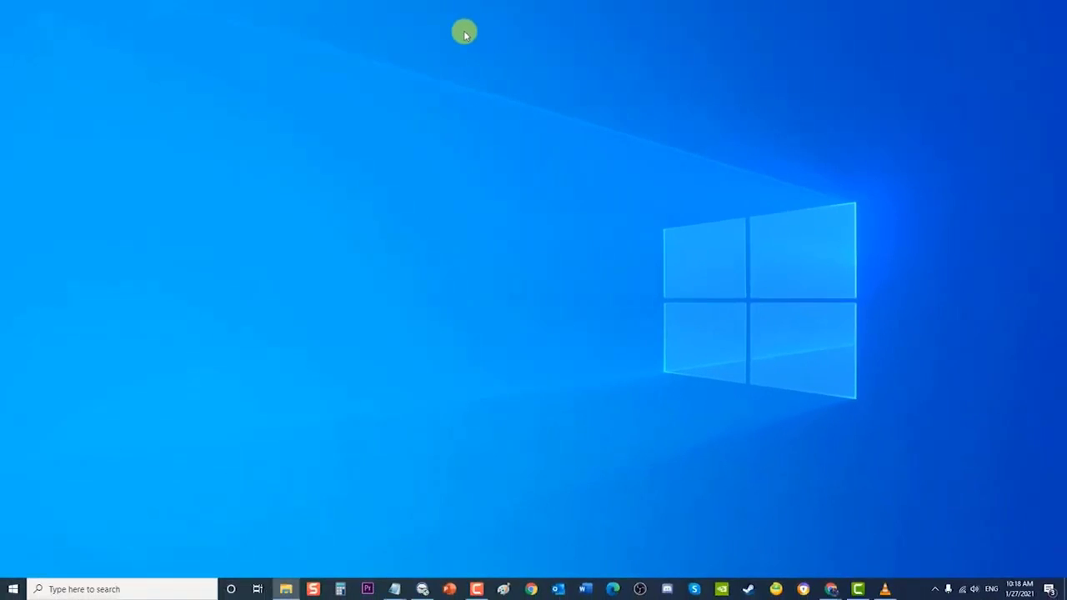